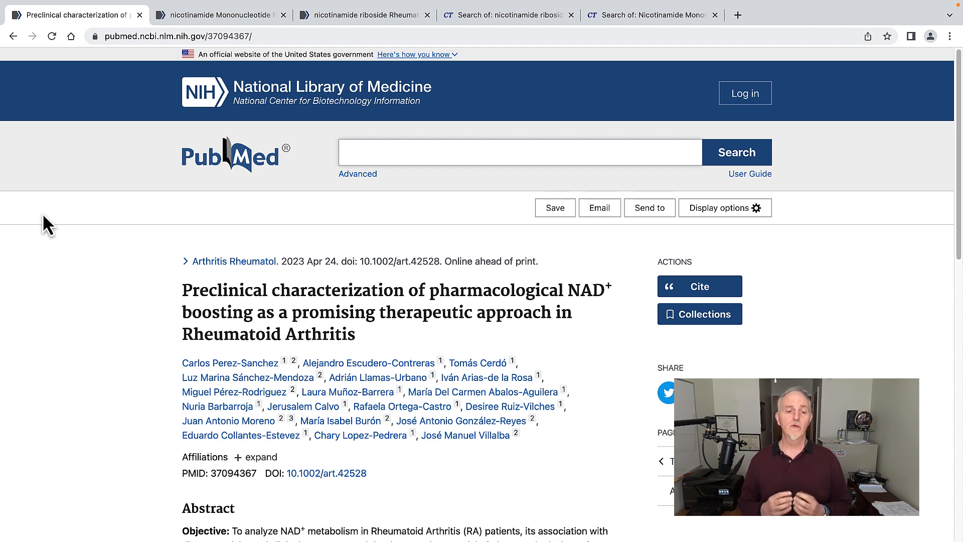
Step: Scroll down and back up through the current PubMed results page
{"action": "scroll", "scroll_direction": "down", "scroll_amount": 3}
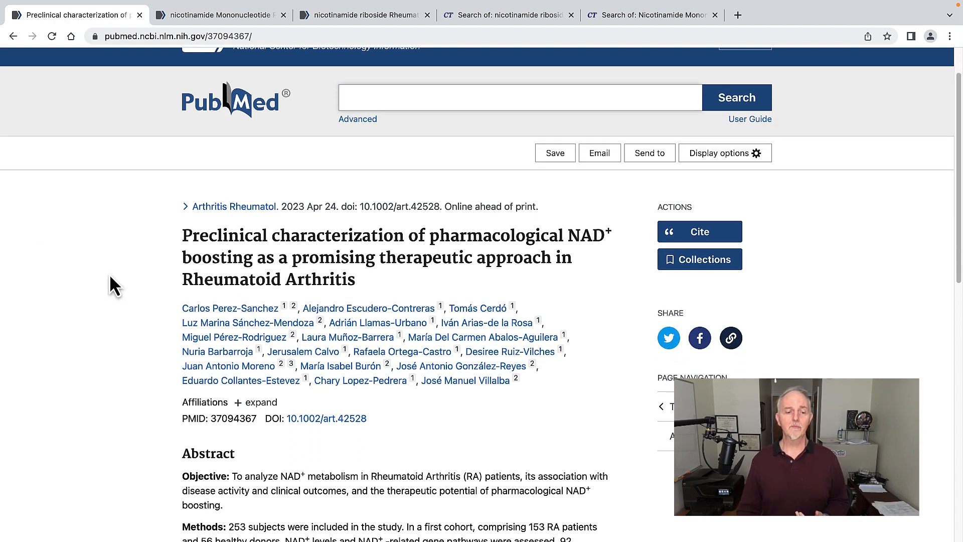
{"action": "scroll", "scroll_direction": "down", "scroll_amount": 3}
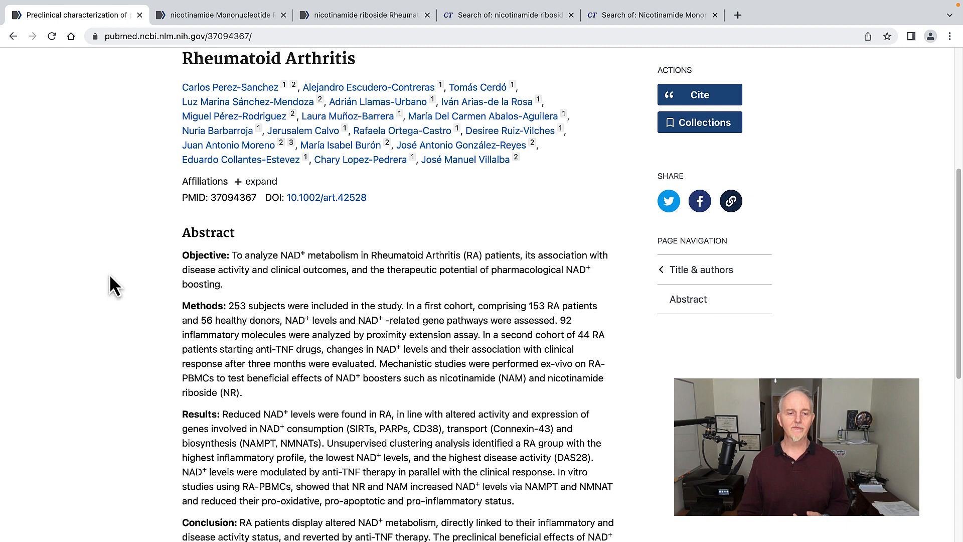
{"action": "scroll", "scroll_direction": "down", "scroll_amount": 3}
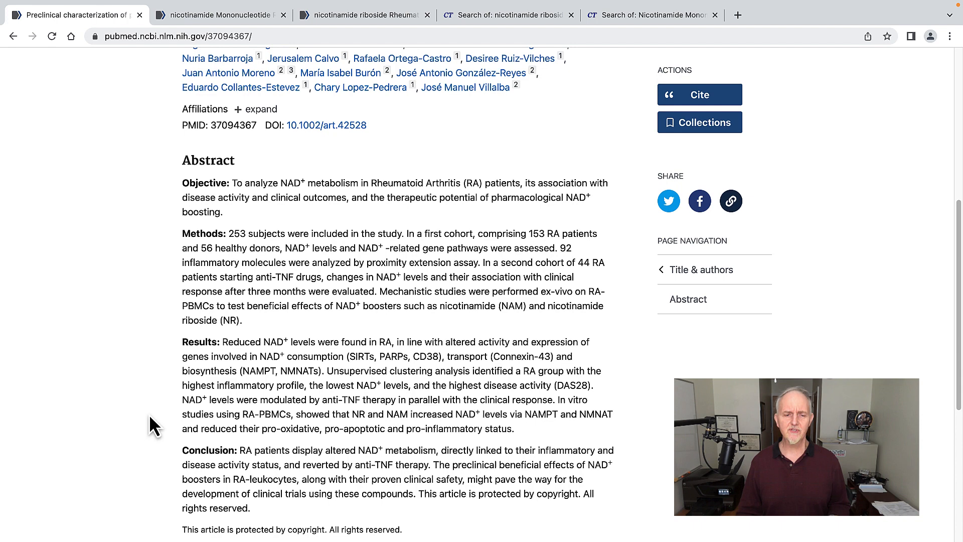
{"action": "scroll", "scroll_direction": "down", "scroll_amount": 3}
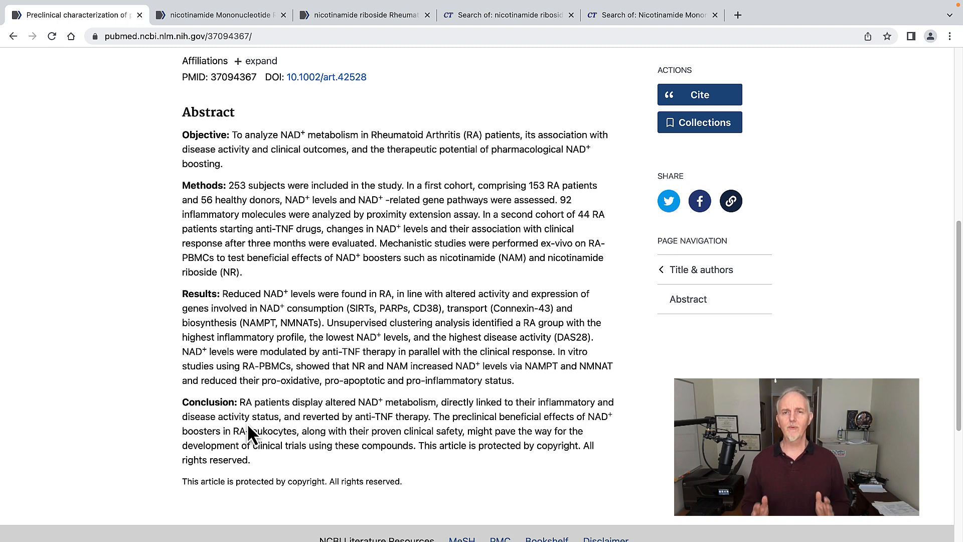
{"action": "scroll", "scroll_direction": "up", "scroll_amount": 3}
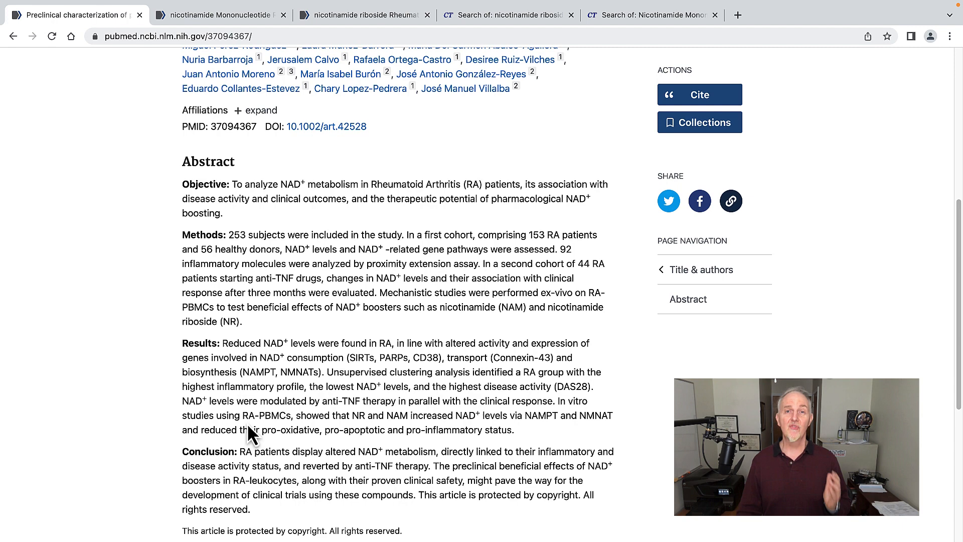
{"action": "scroll", "scroll_direction": "up", "scroll_amount": 3}
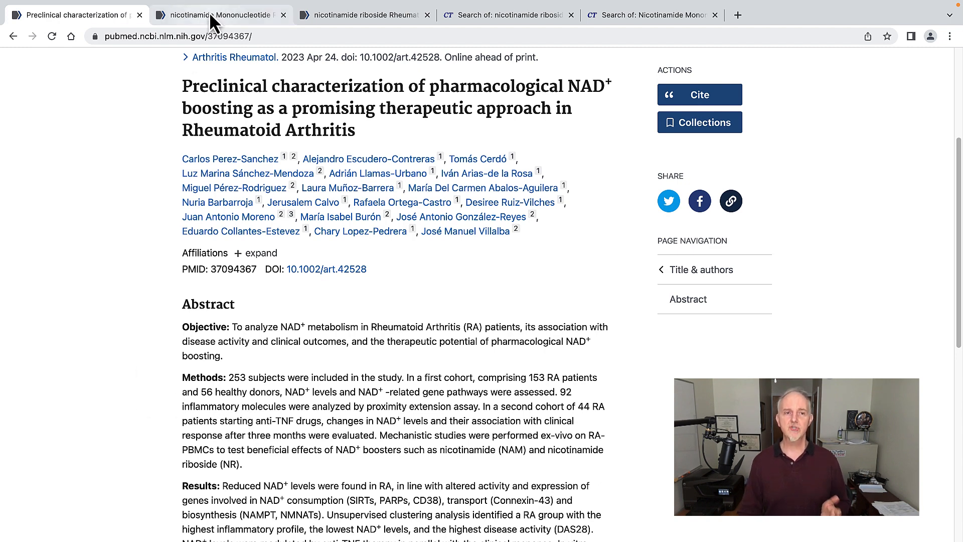
Step: Filter the nicotinamide mononucleotide rheumatoid arthritis search to Clinical Trial articles
{"action": "left_click", "coordinate": [221, 14]}
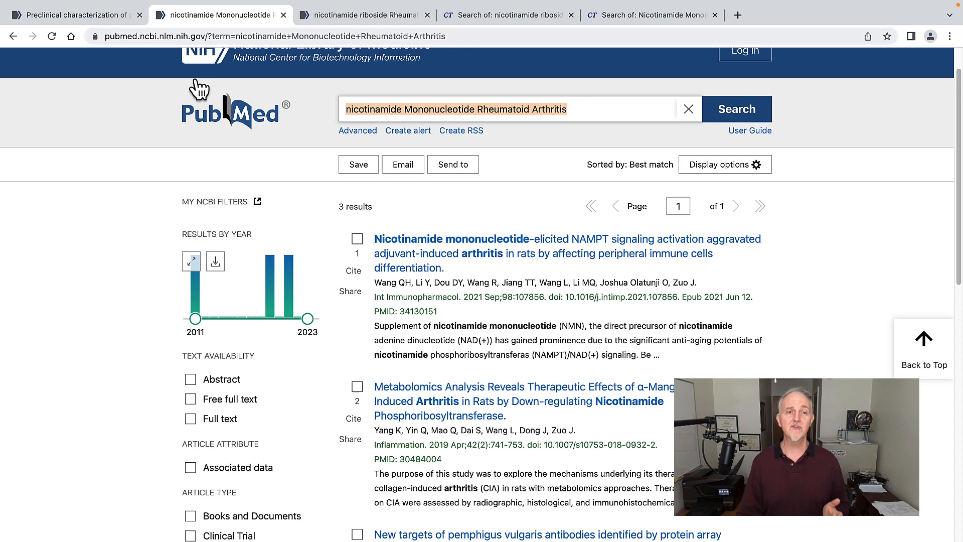
{"action": "mouse_move", "coordinate": [153, 356]}
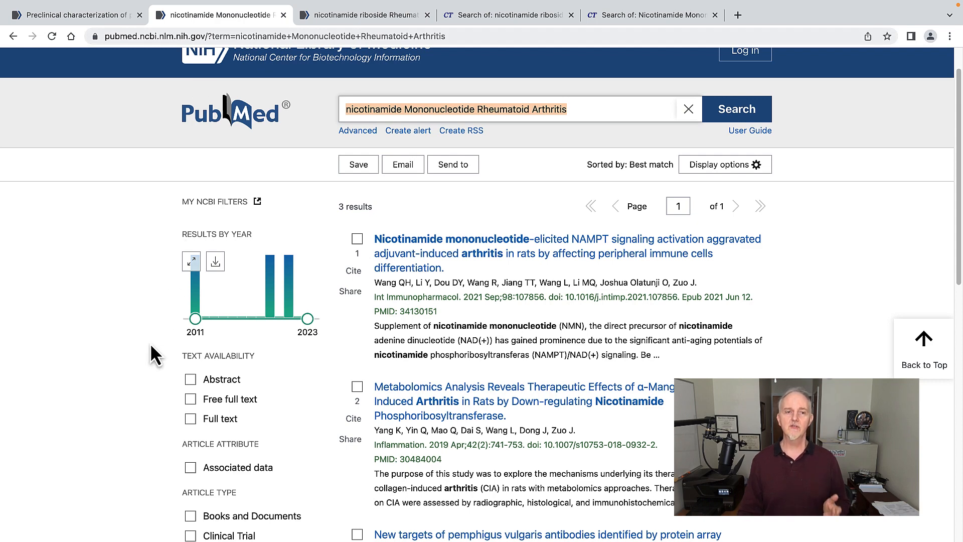
{"action": "scroll", "scroll_direction": "up", "scroll_amount": 3}
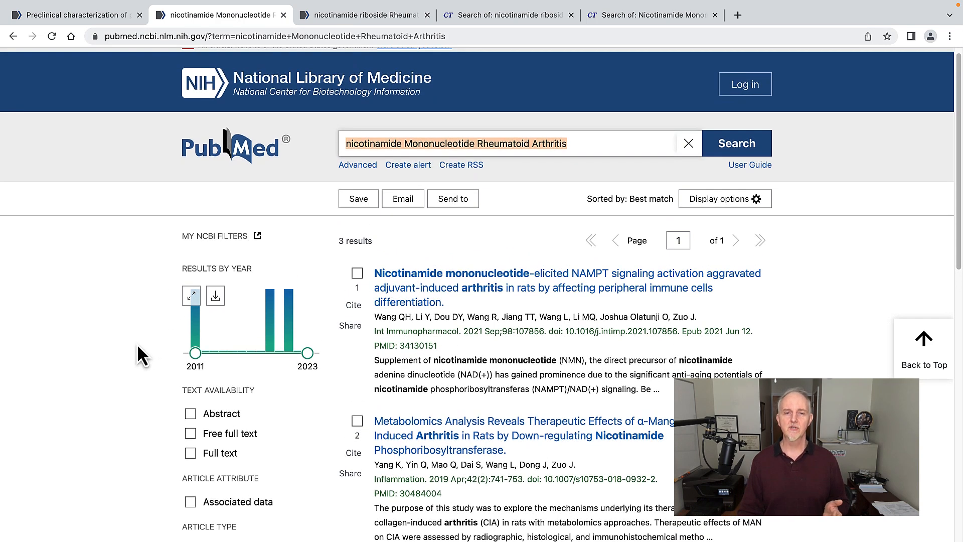
{"action": "mouse_move", "coordinate": [487, 175]}
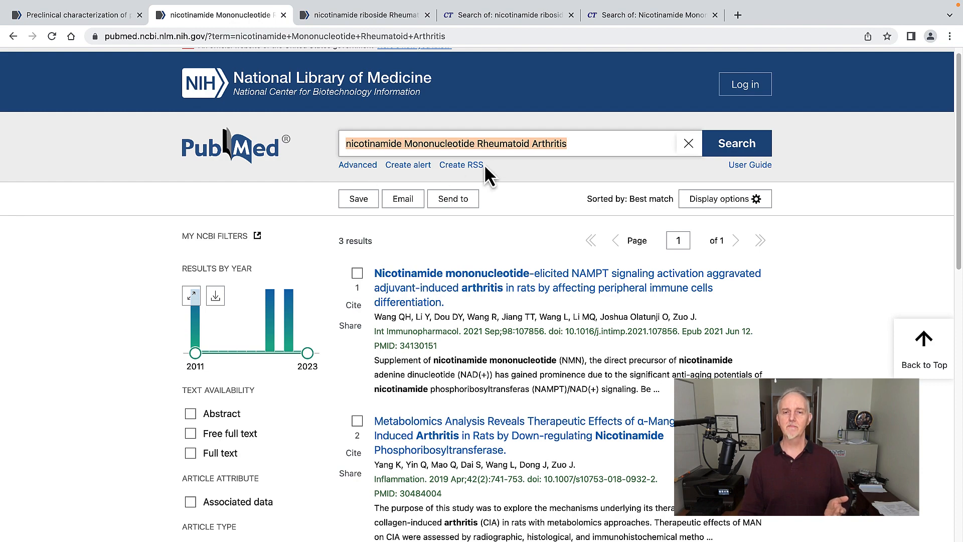
{"action": "mouse_move", "coordinate": [384, 310]}
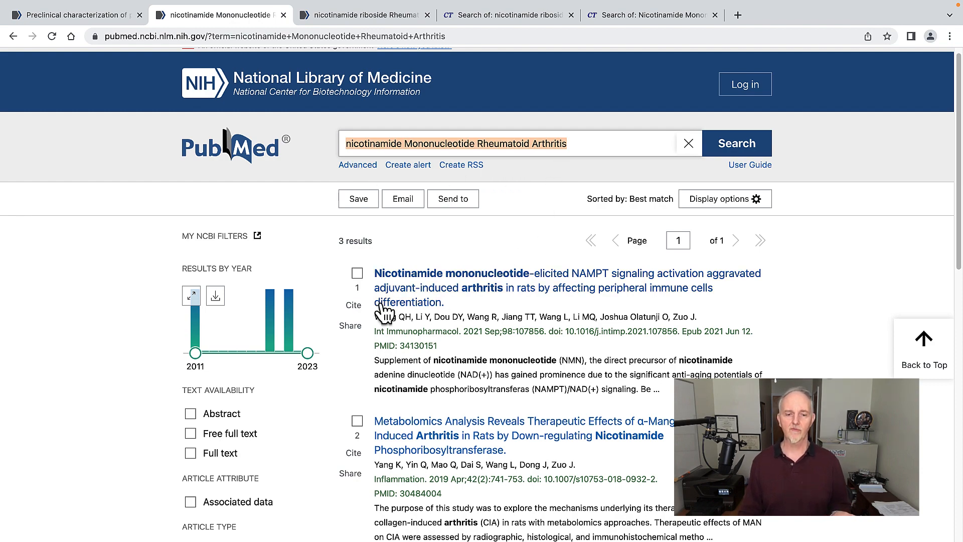
{"action": "scroll", "scroll_direction": "down", "scroll_amount": 3}
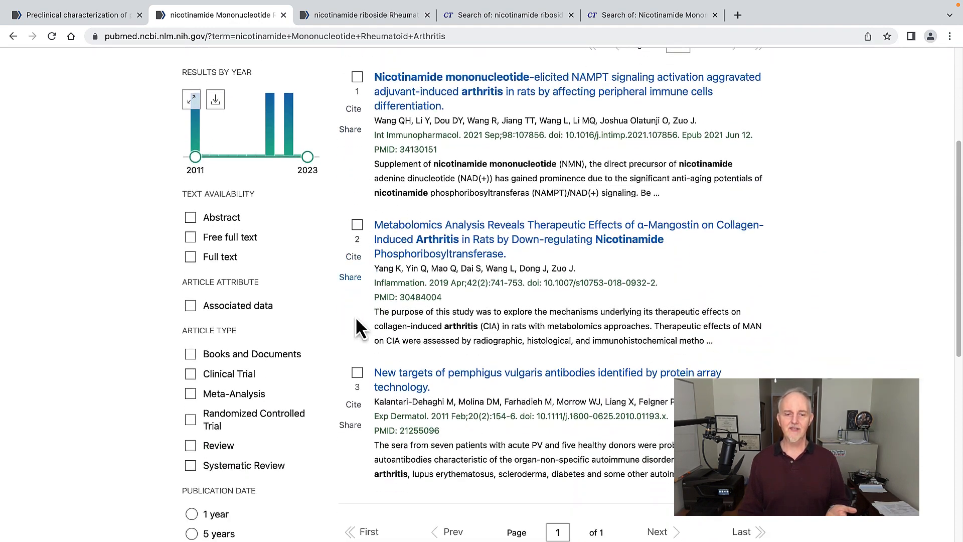
{"action": "scroll", "scroll_direction": "up", "scroll_amount": 3}
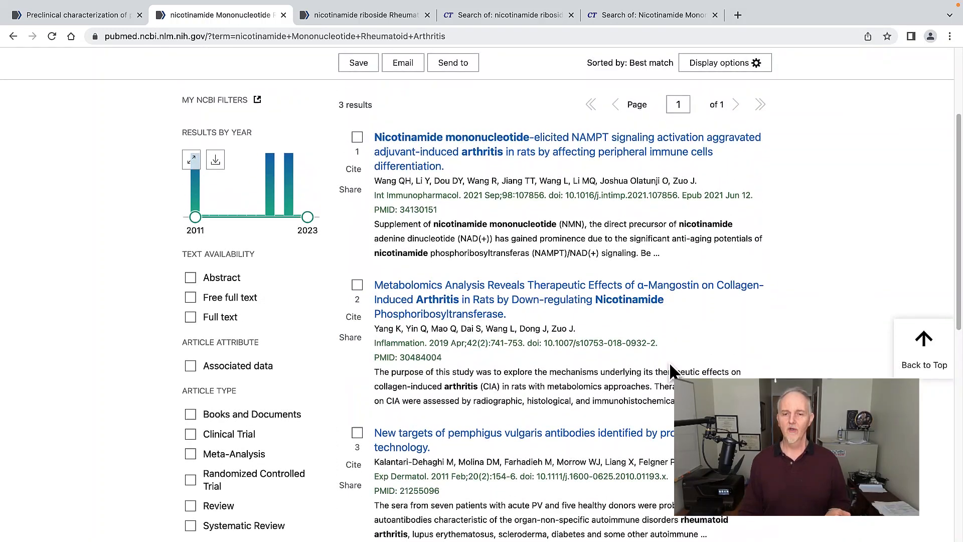
{"action": "mouse_move", "coordinate": [782, 222]}
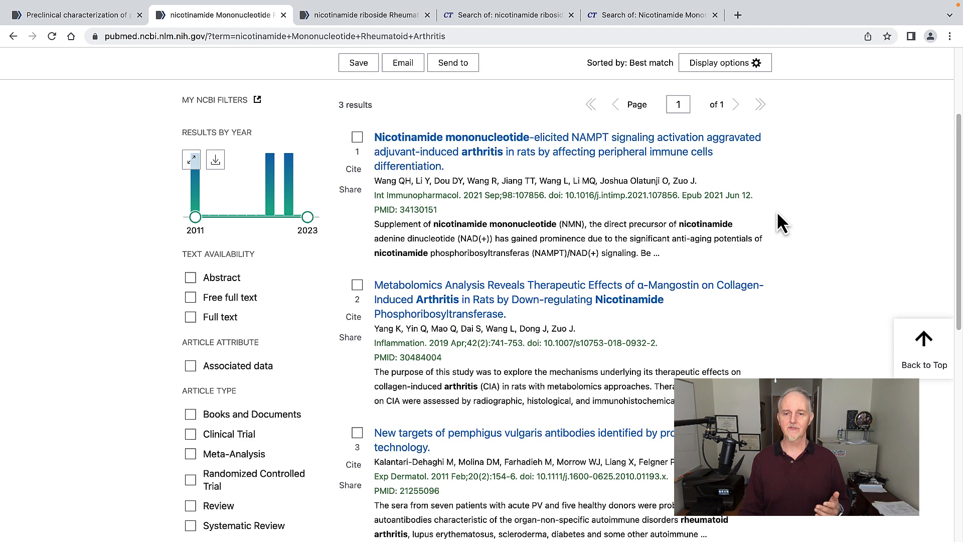
{"action": "mouse_move", "coordinate": [495, 317]}
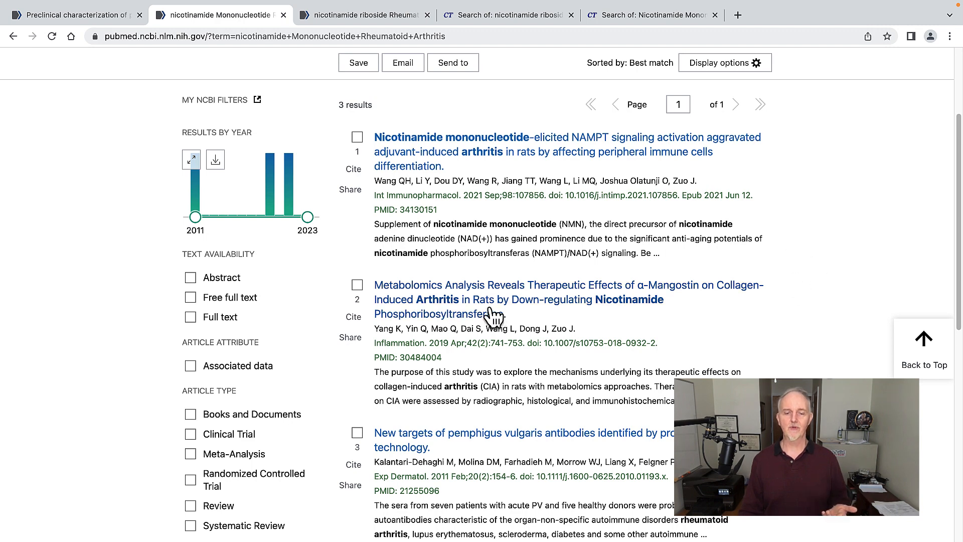
{"action": "scroll", "scroll_direction": "down", "scroll_amount": 3}
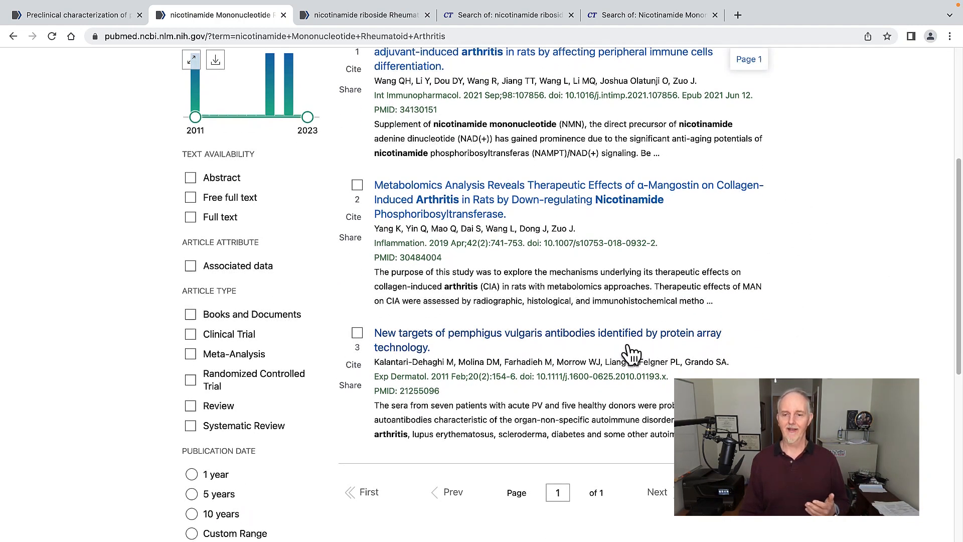
{"action": "mouse_move", "coordinate": [240, 400]}
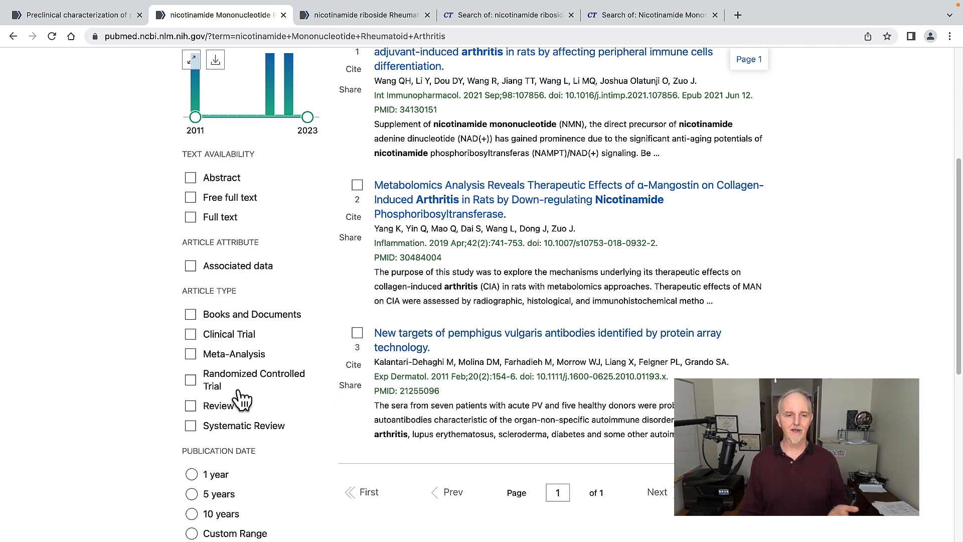
{"action": "mouse_move", "coordinate": [194, 341]}
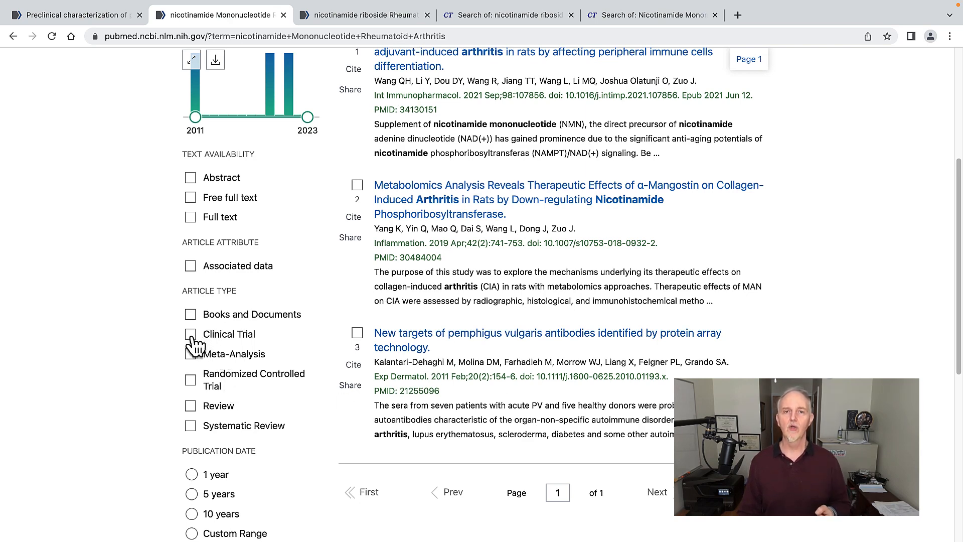
{"action": "left_click", "coordinate": [190, 334]}
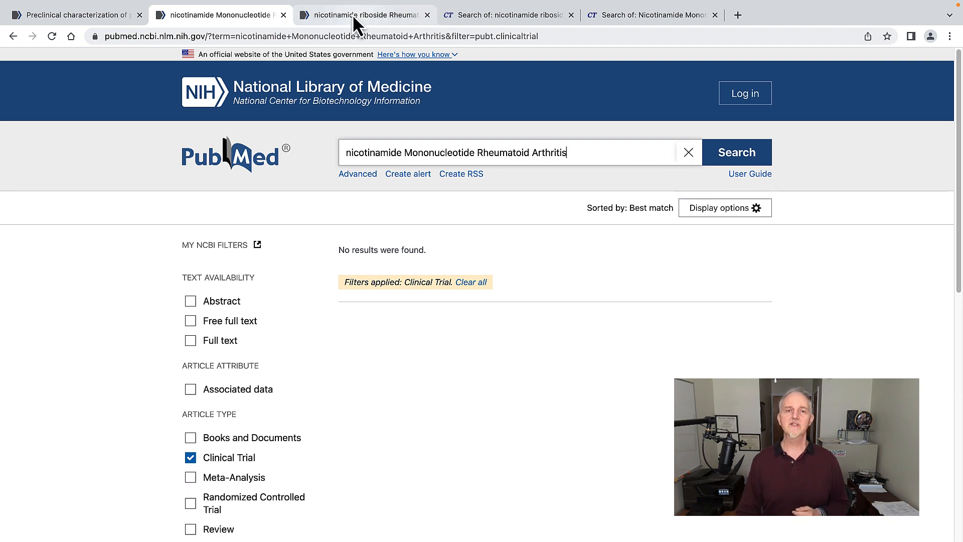
Step: Review the two nicotinamide riboside rheumatoid arthritis results, then filter them to Clinical Trial
{"action": "left_click", "coordinate": [362, 14]}
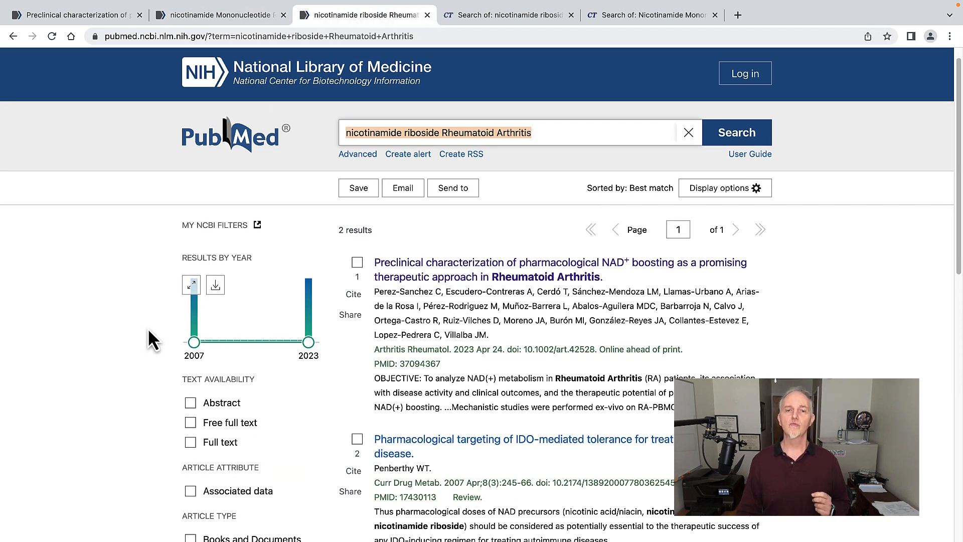
{"action": "scroll", "scroll_direction": "down", "scroll_amount": 3}
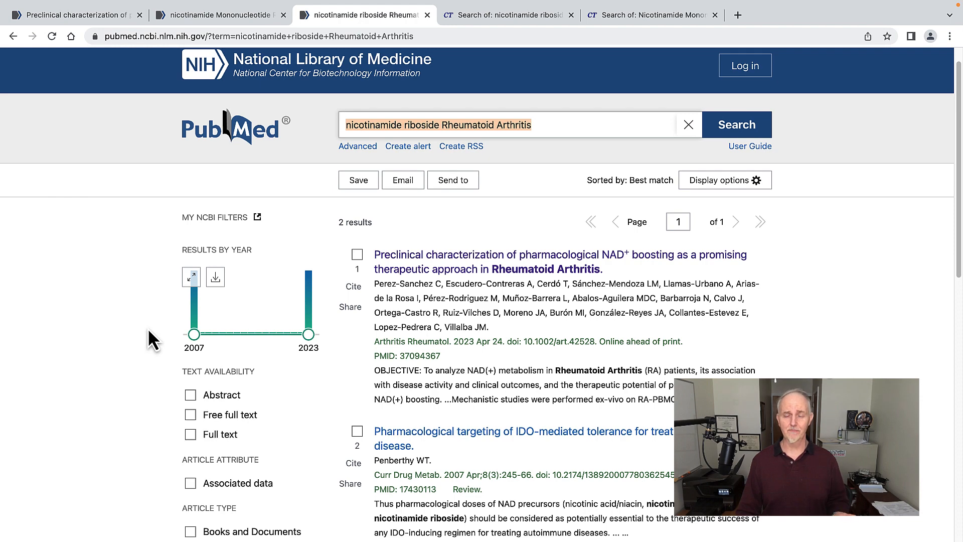
{"action": "scroll", "scroll_direction": "down", "scroll_amount": 3}
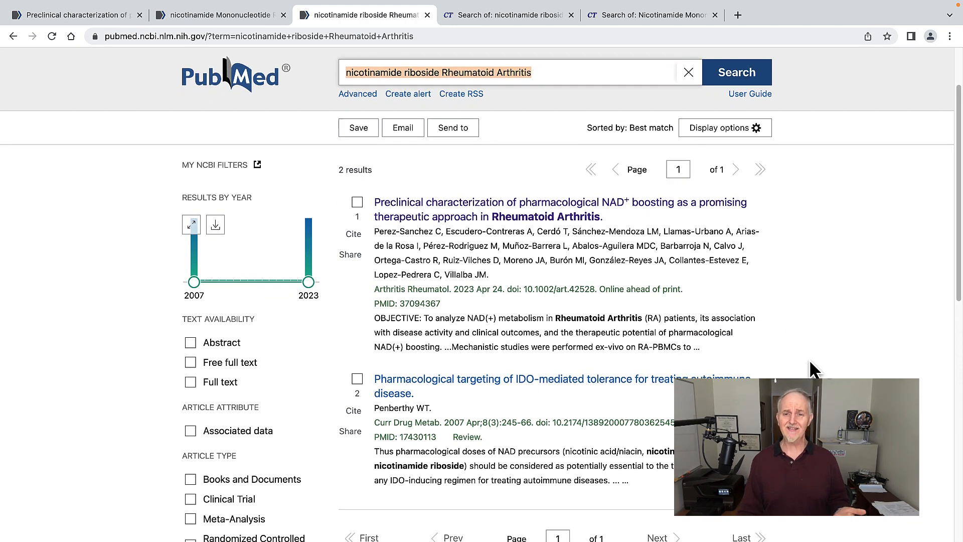
{"action": "mouse_move", "coordinate": [488, 211]}
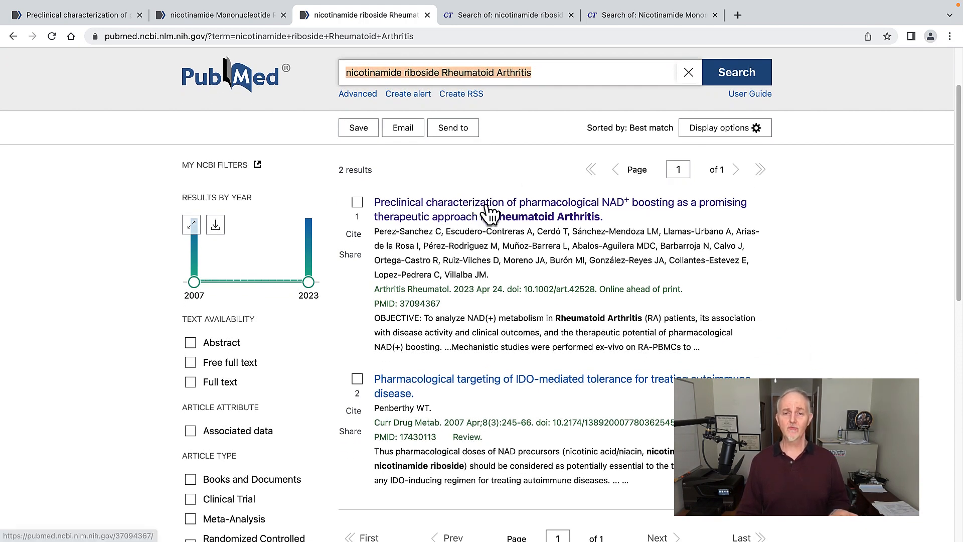
{"action": "mouse_move", "coordinate": [468, 408]}
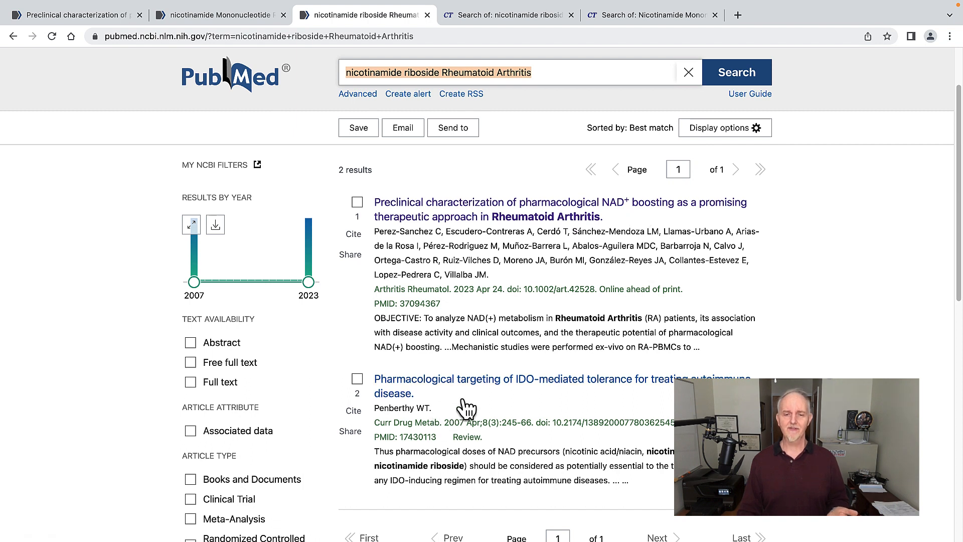
{"action": "mouse_move", "coordinate": [528, 402]}
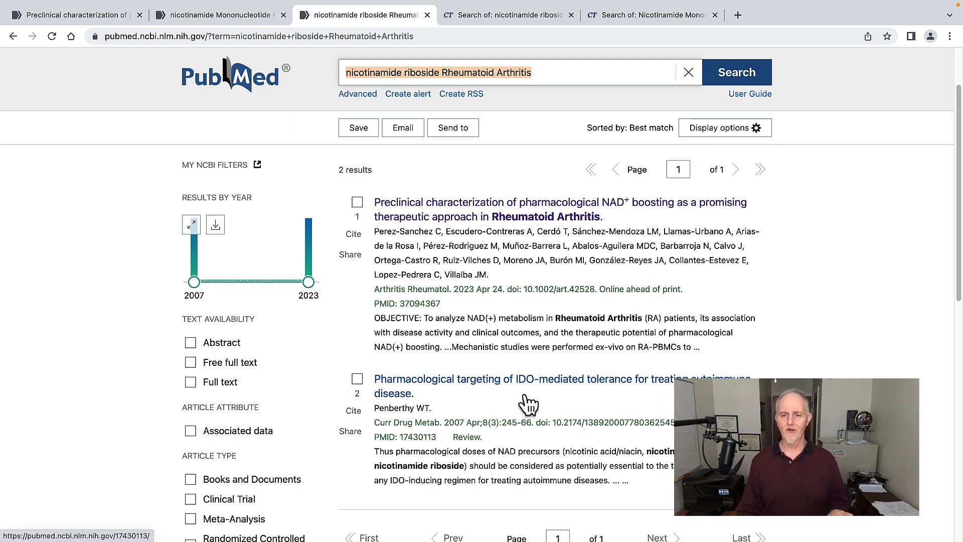
{"action": "mouse_move", "coordinate": [636, 403]}
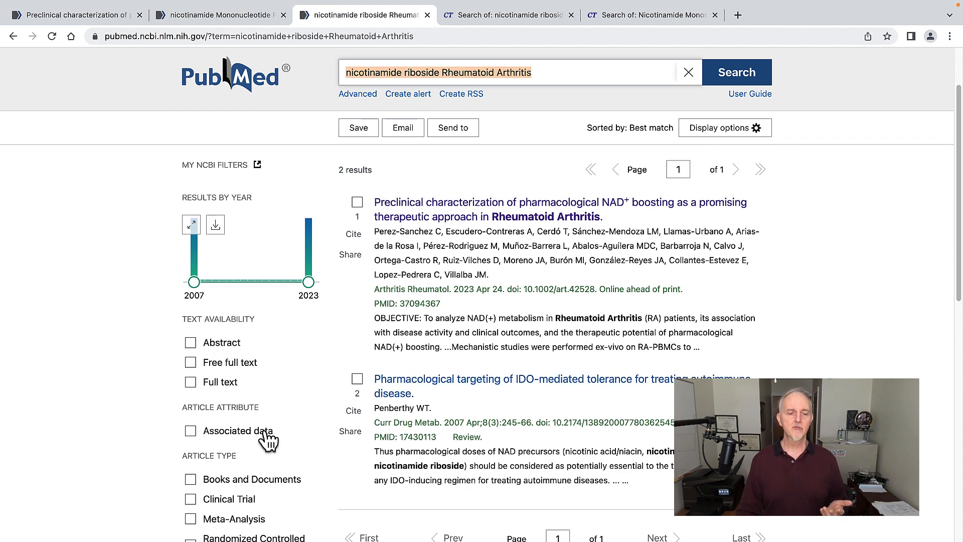
{"action": "scroll", "scroll_direction": "down", "scroll_amount": 3}
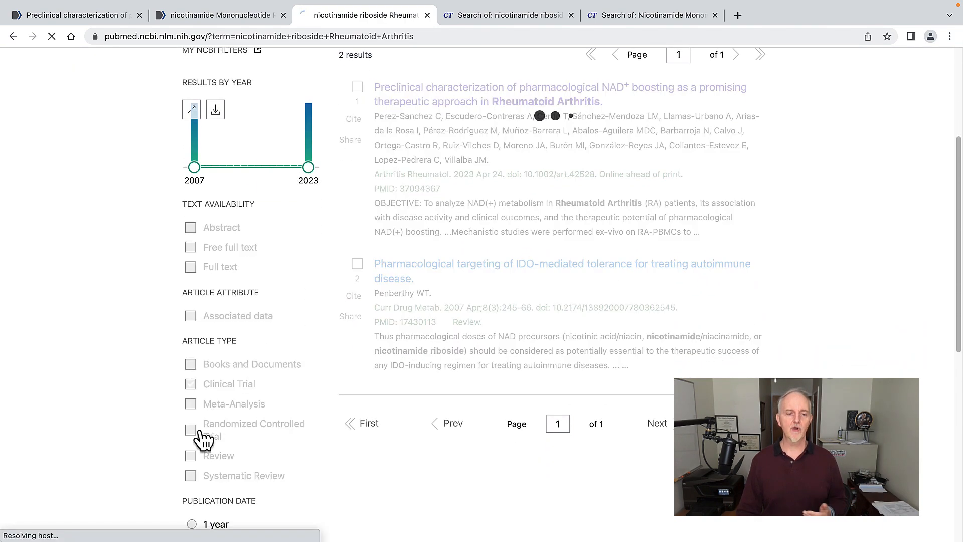
{"action": "left_click", "coordinate": [190, 384]}
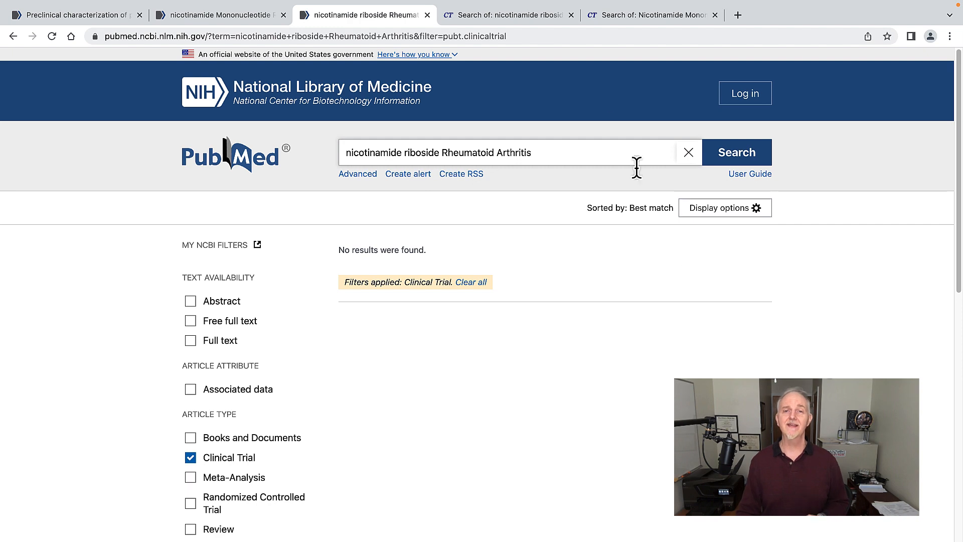
Step: View the ClinicalTrials.gov nicotinamide riboside search, then the nicotinamide mononucleotide one
{"action": "left_click", "coordinate": [504, 14]}
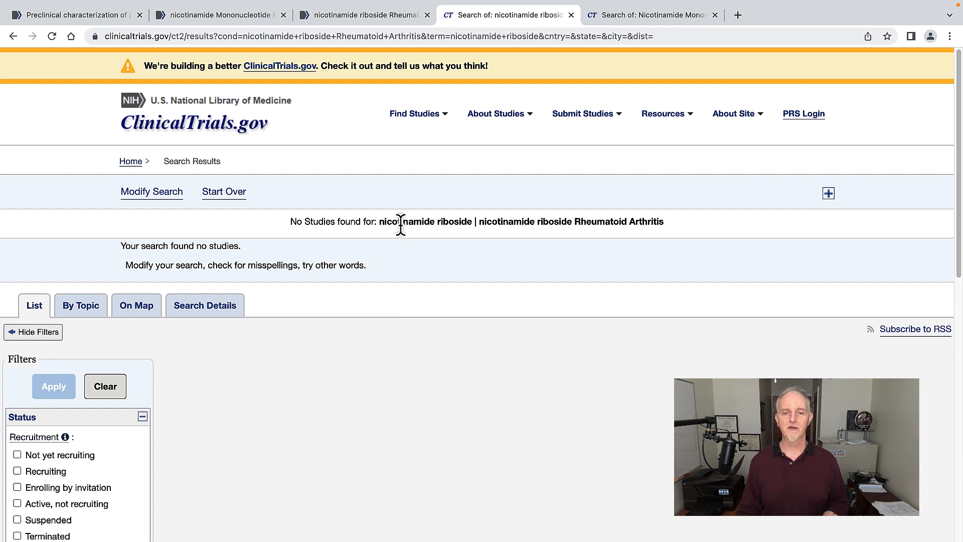
{"action": "mouse_move", "coordinate": [515, 246]}
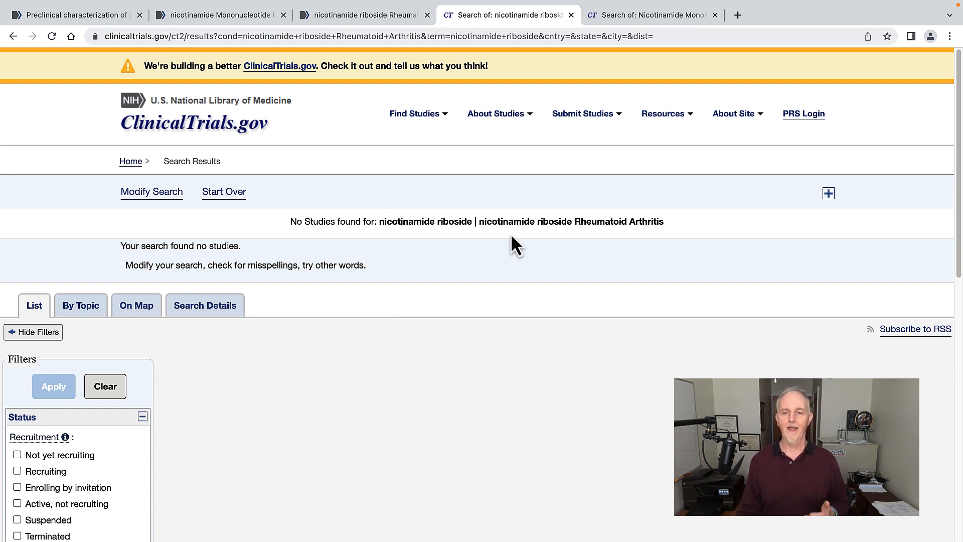
{"action": "mouse_move", "coordinate": [578, 246]}
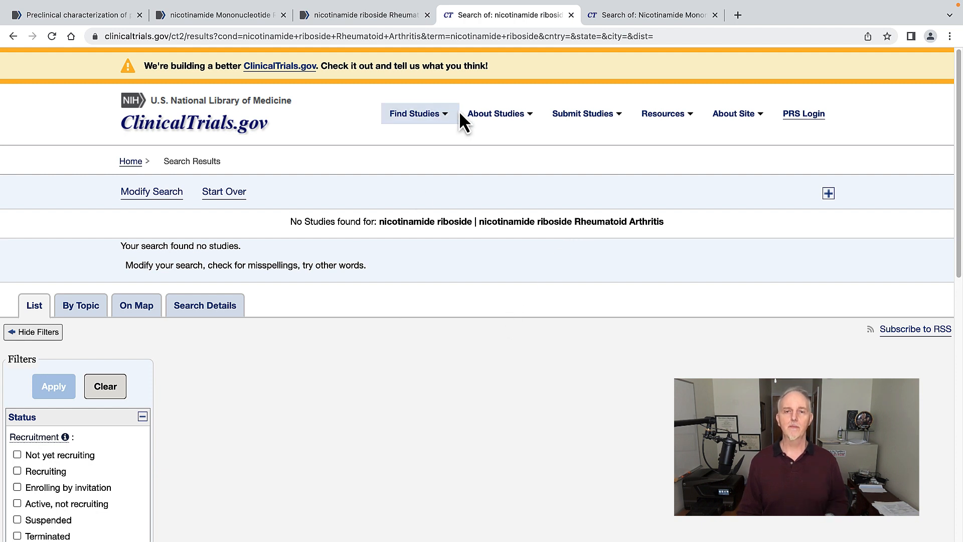
{"action": "left_click", "coordinate": [651, 14]}
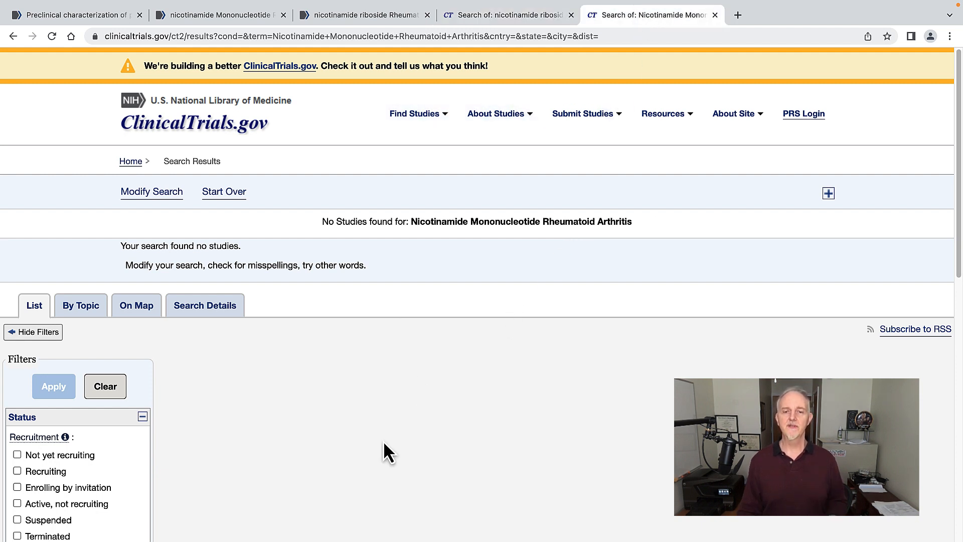